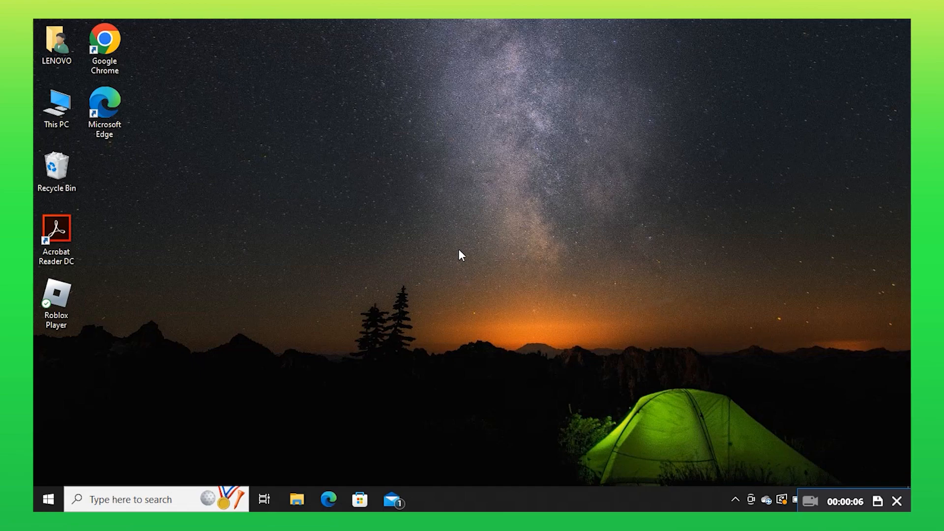
mouse_move(157, 51)
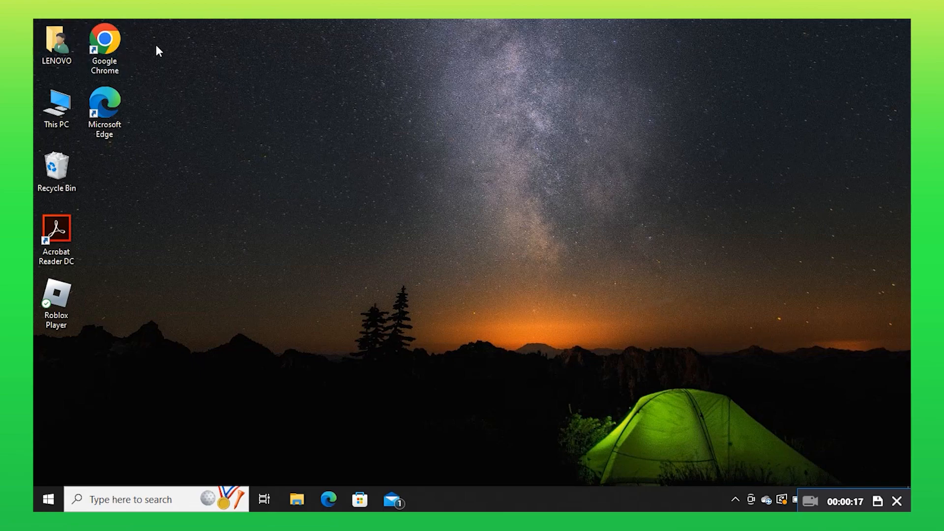
Launch Google Chrome from the desktop shortcut, bringing up its profile chooser
double_click(103, 43)
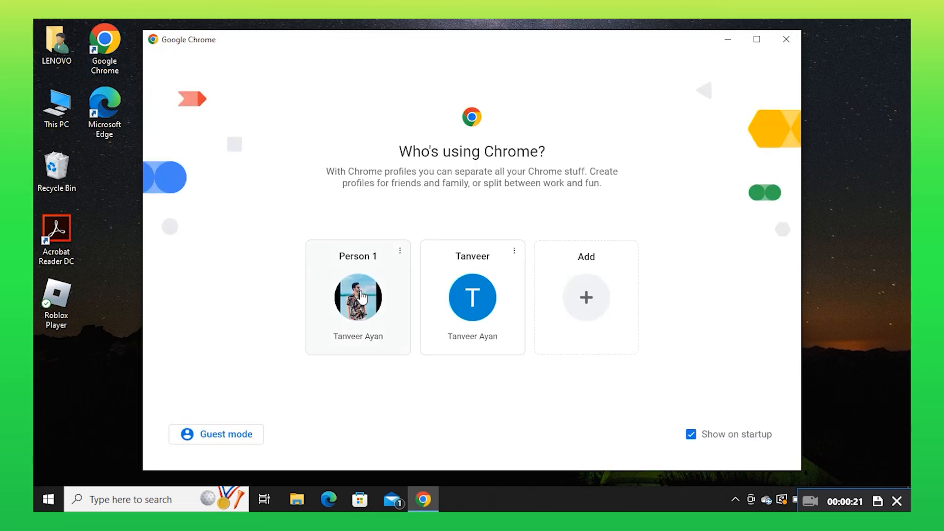
Enter Chrome as the Person 1 profile and head to capterra via the address bar
click(358, 298)
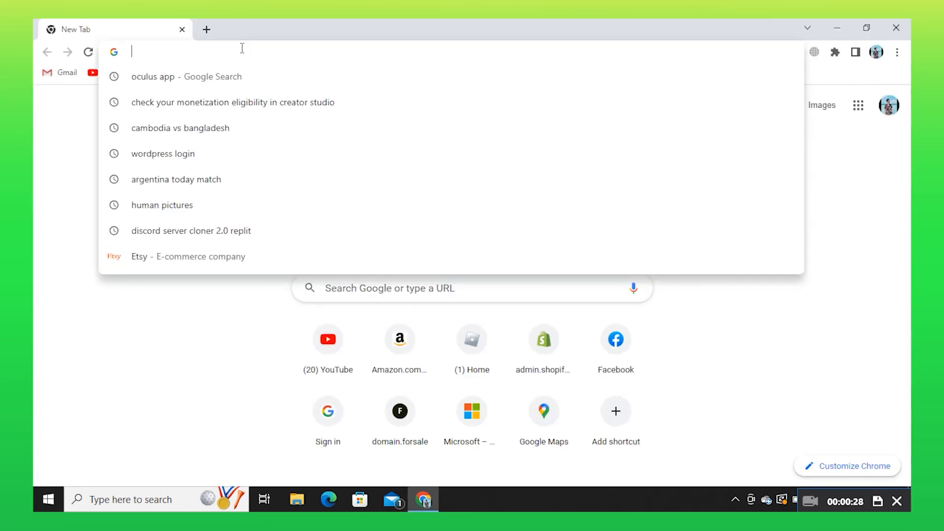
text(capterra.com)
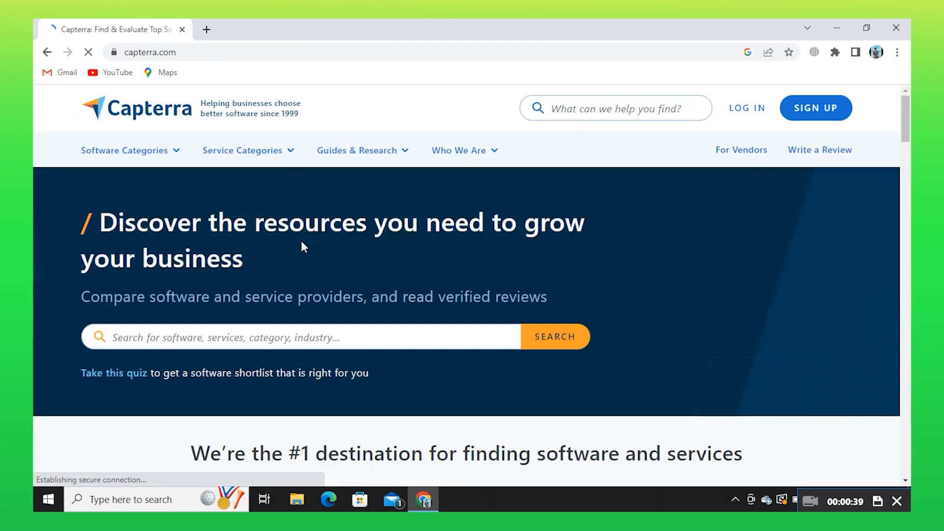
mouse_move(450, 266)
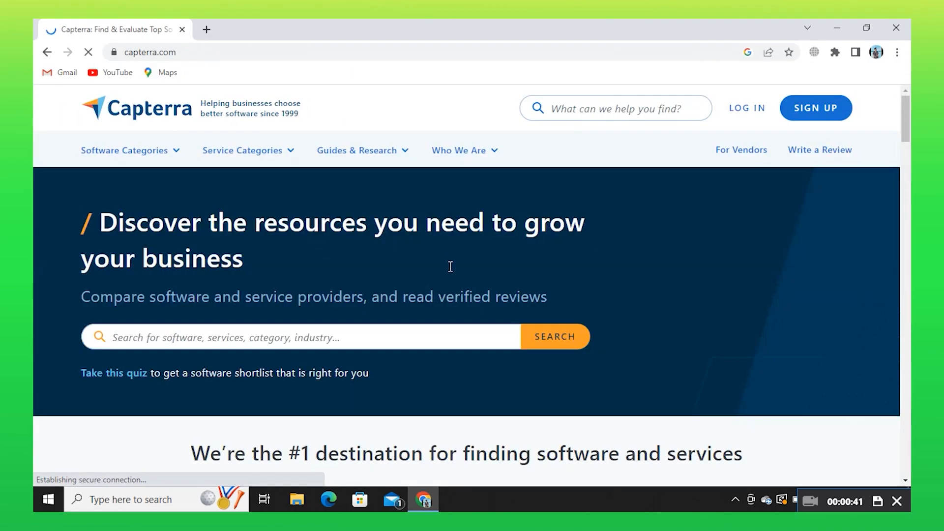
Sign up for Capterra with Continue with Google, picking the Google account from the chooser
click(815, 108)
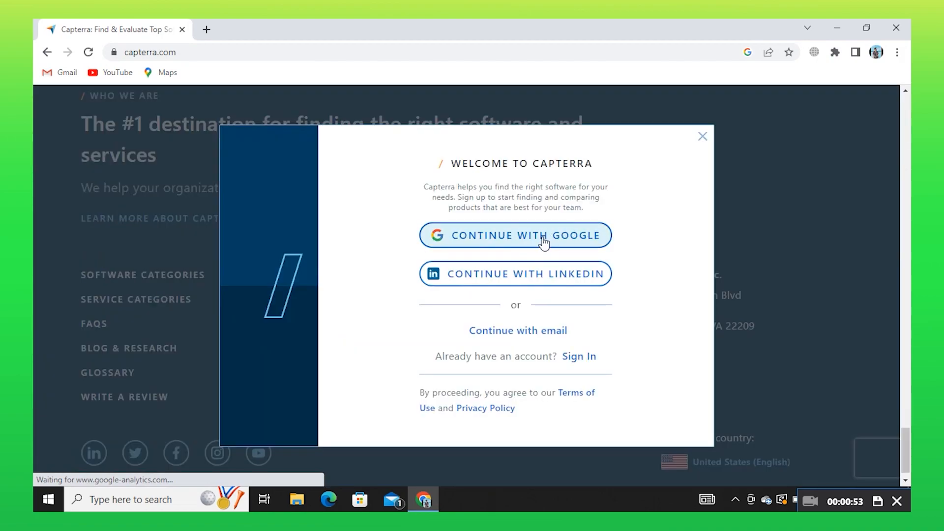
click(515, 235)
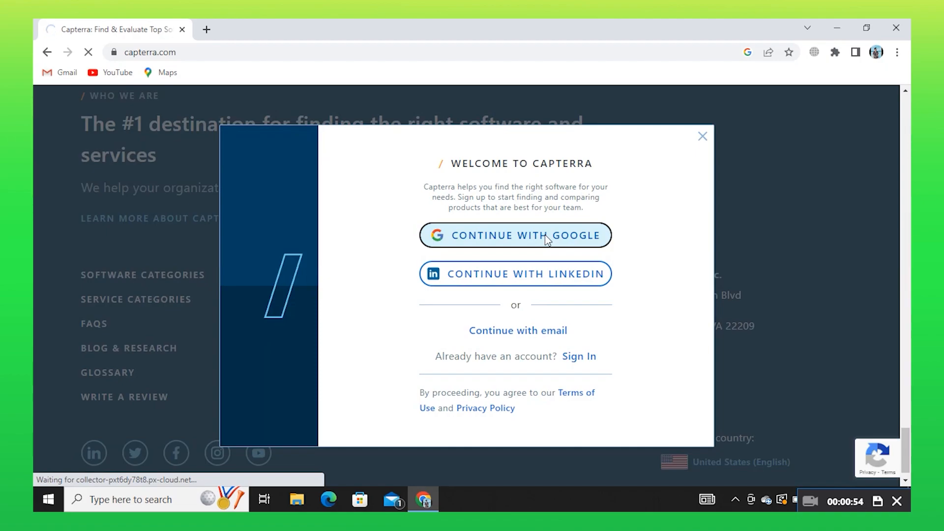
click(514, 235)
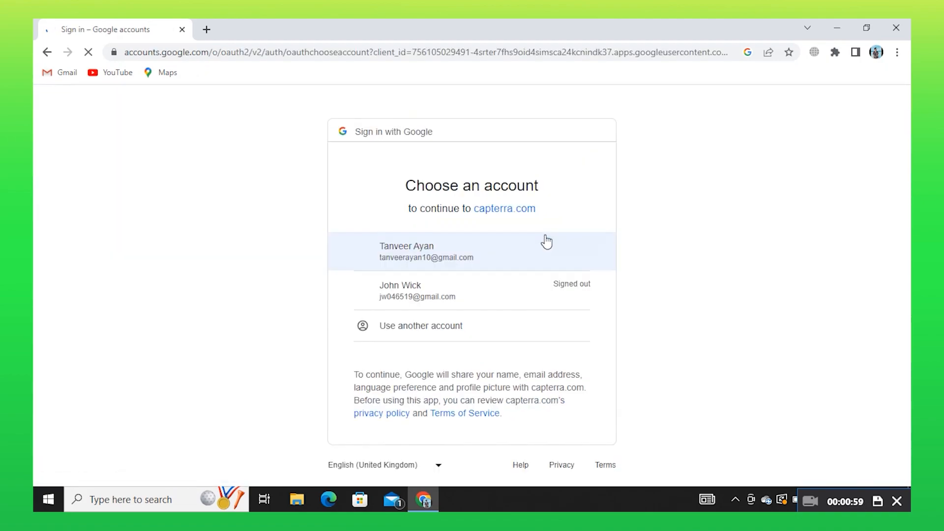
click(426, 251)
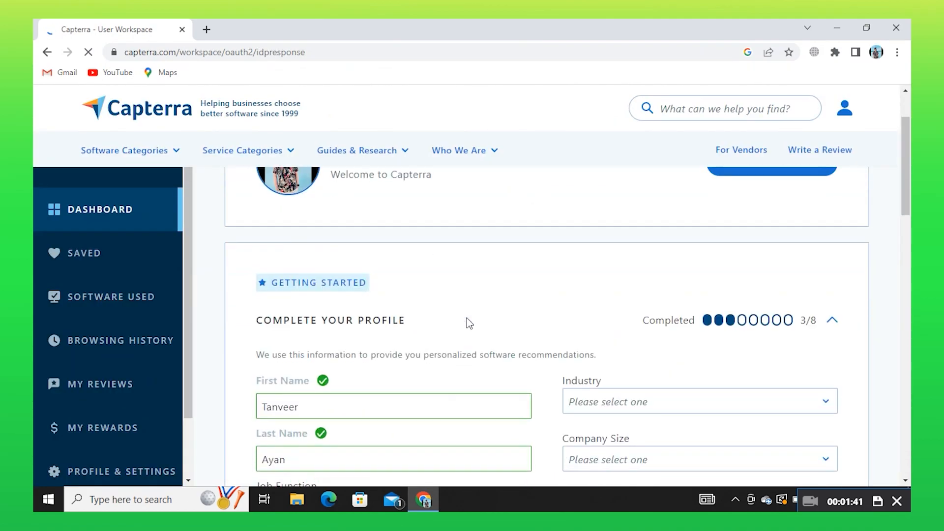
click(698, 402)
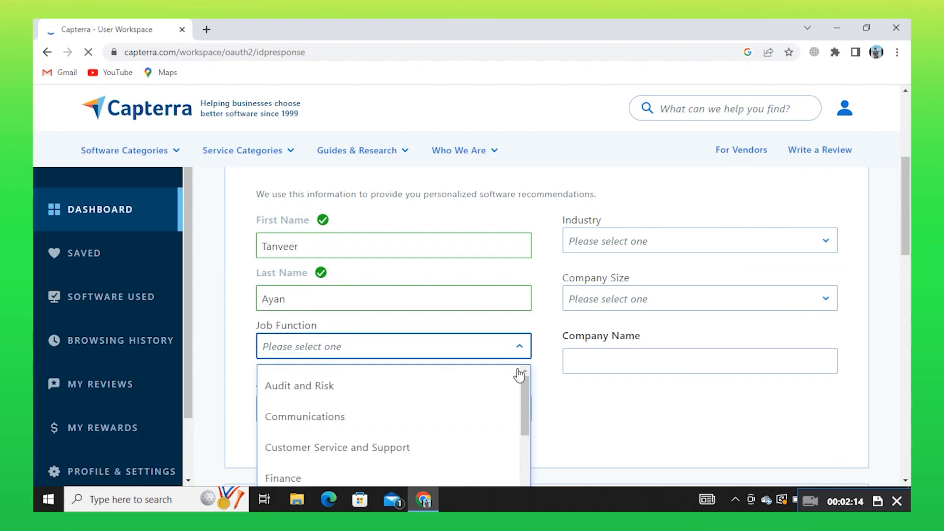
scroll(down, 3)
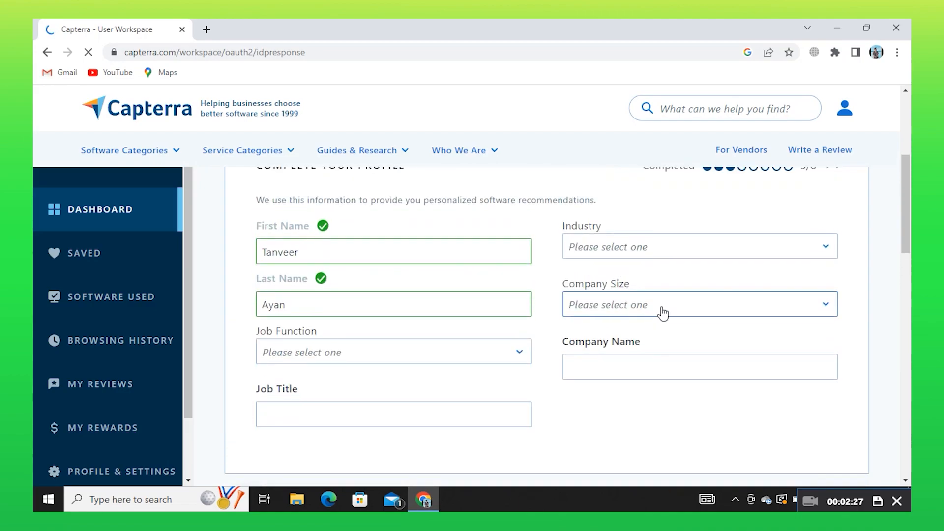
click(698, 304)
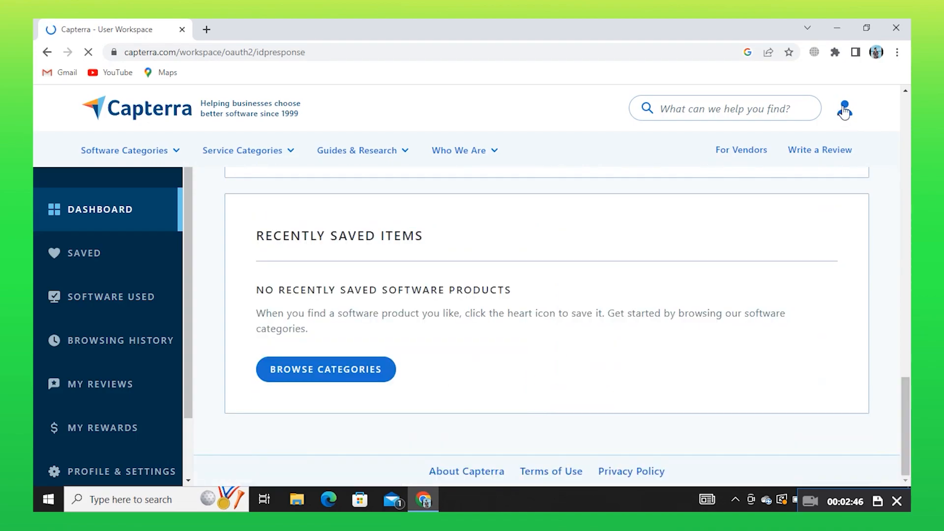
Reach Profile & Settings from the header account menu and scroll to the deactivation section
click(843, 110)
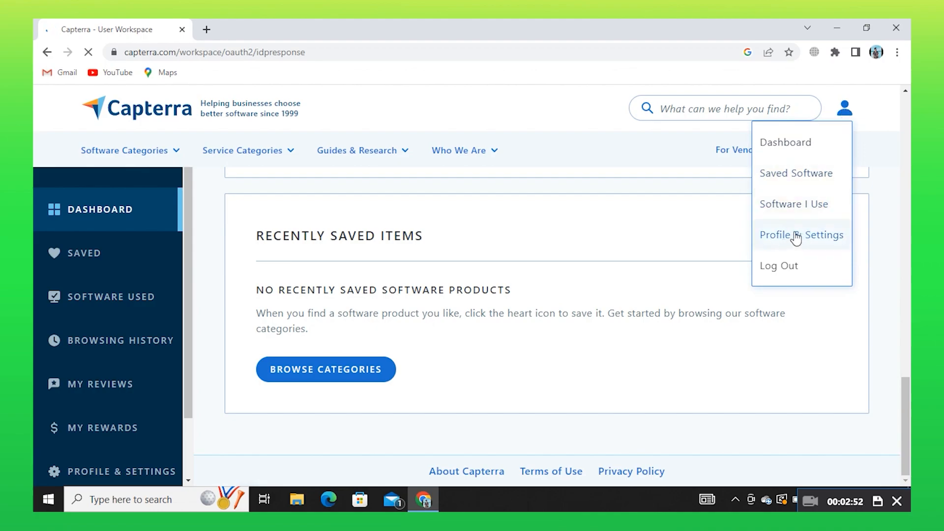
click(801, 235)
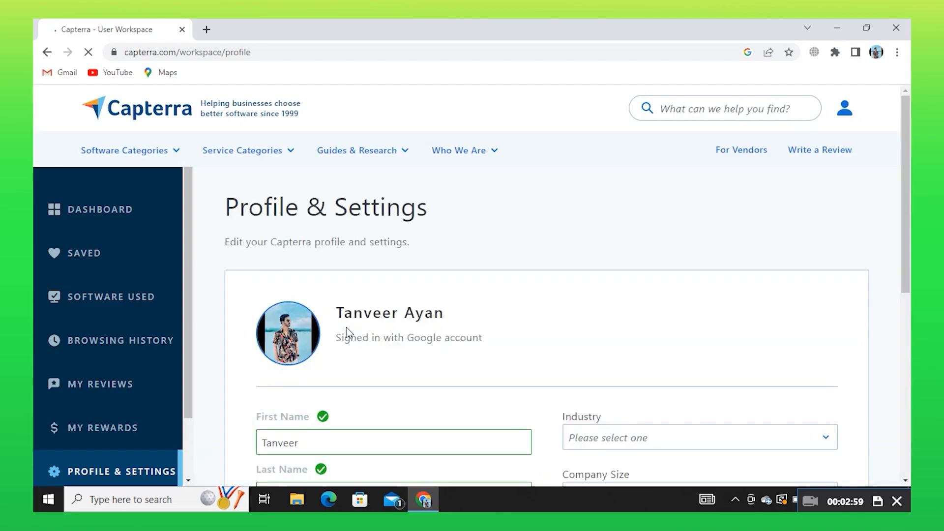
scroll(down, 3)
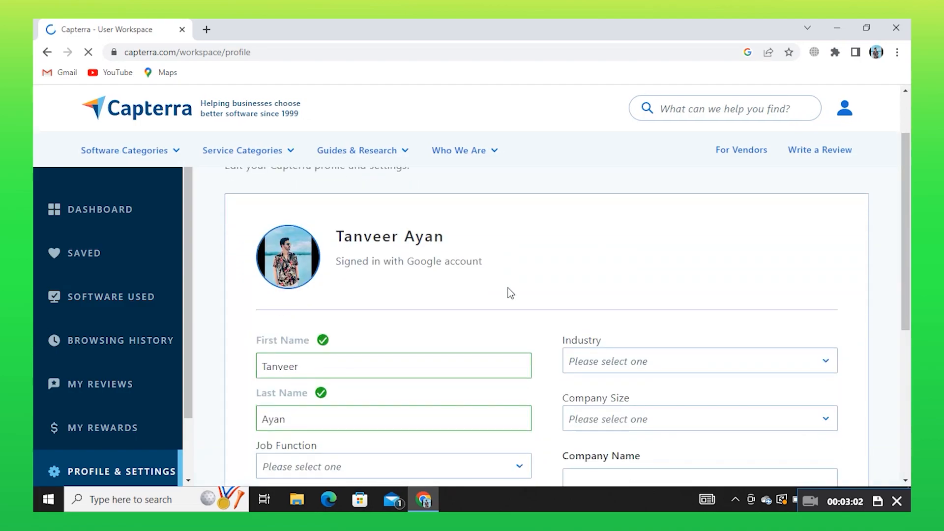
scroll(down, 3)
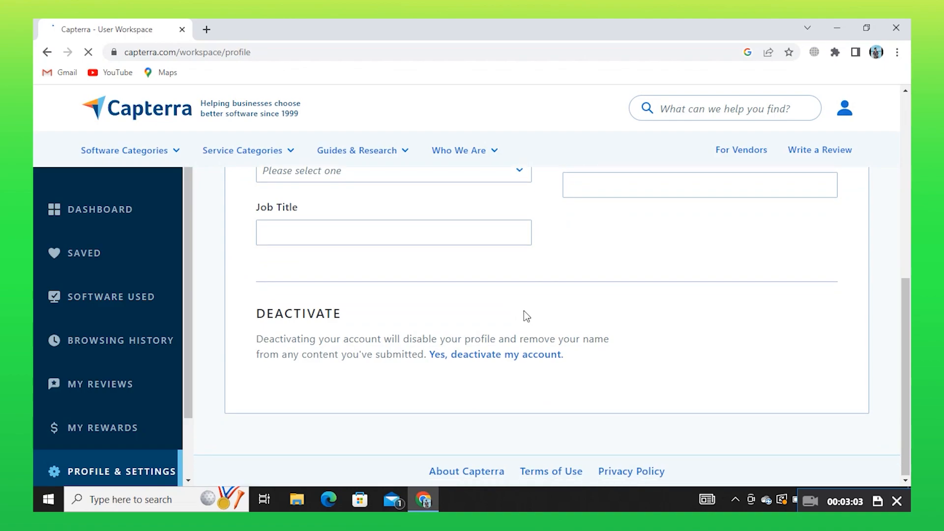